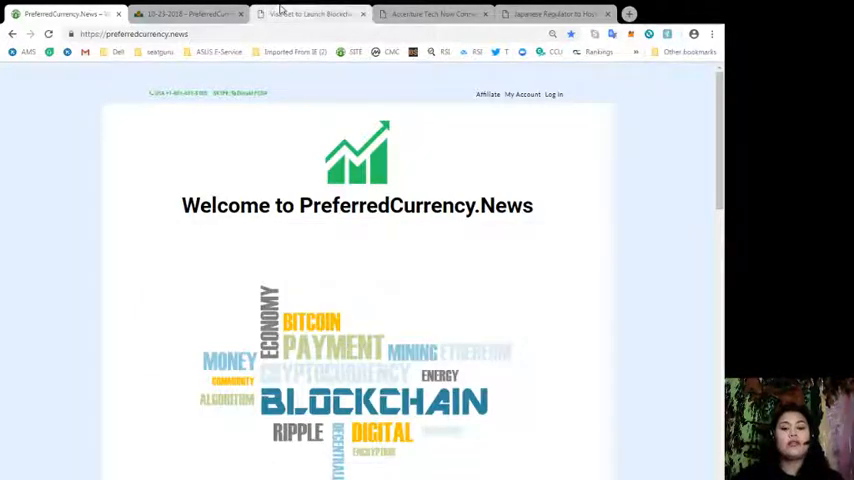
Visit the Visa identity article, the archived 24 October 2018 issue, the homepage, then the archive again
{"action": "left_click", "coordinate": [310, 14]}
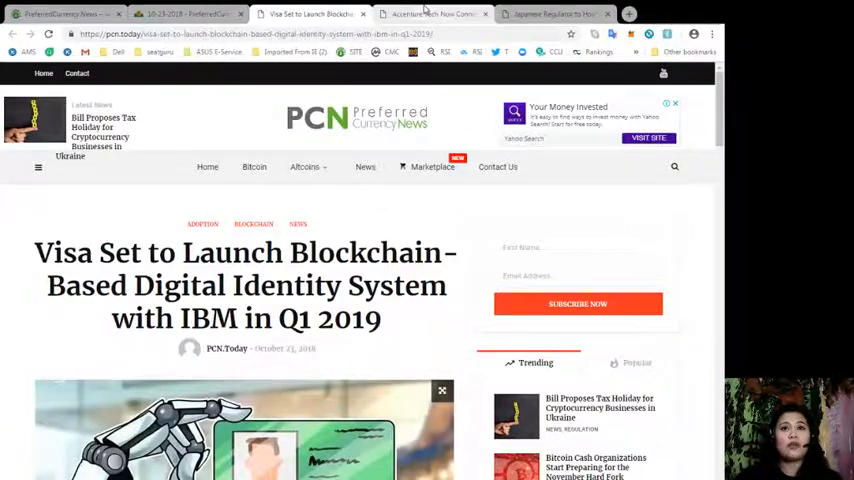
{"action": "left_click", "coordinate": [550, 12]}
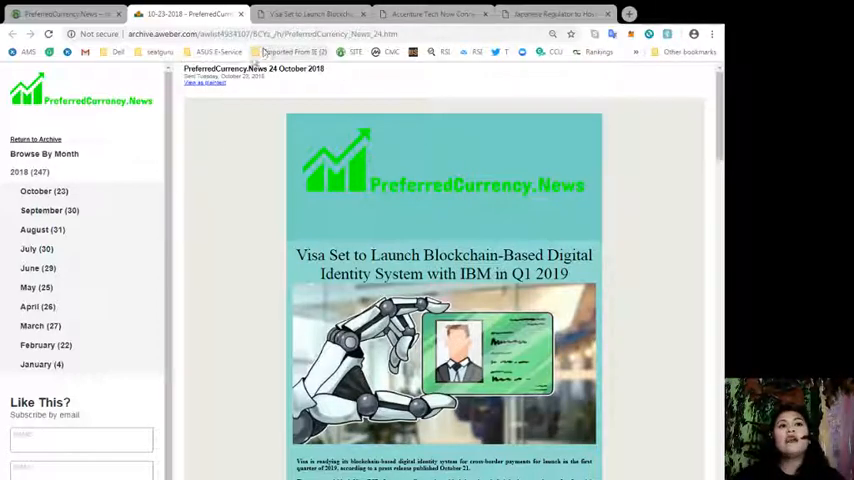
{"action": "left_click", "coordinate": [60, 14]}
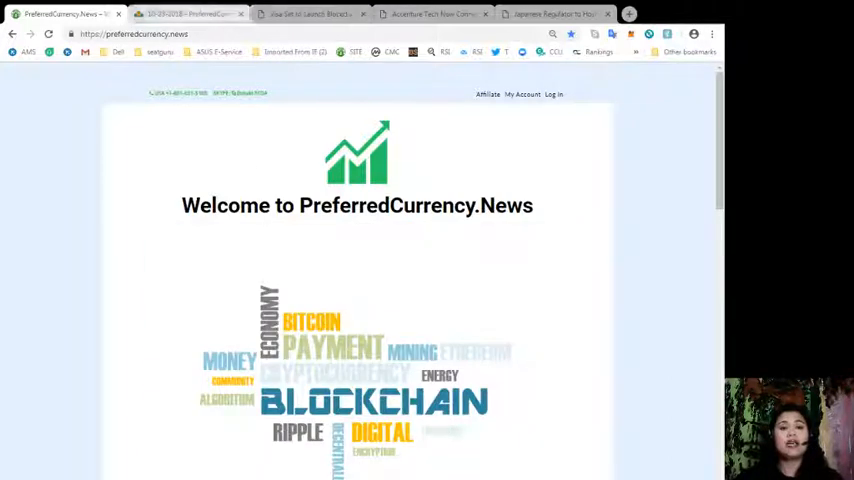
{"action": "left_click", "coordinate": [188, 12]}
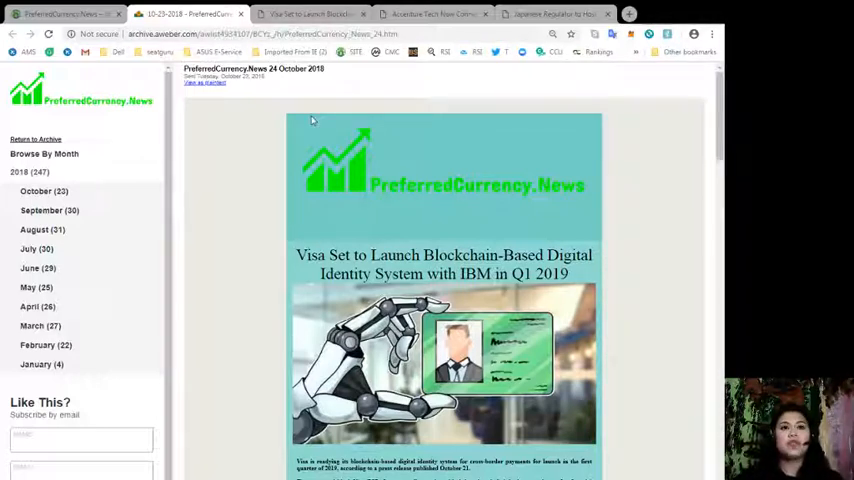
{"action": "mouse_move", "coordinate": [300, 122]}
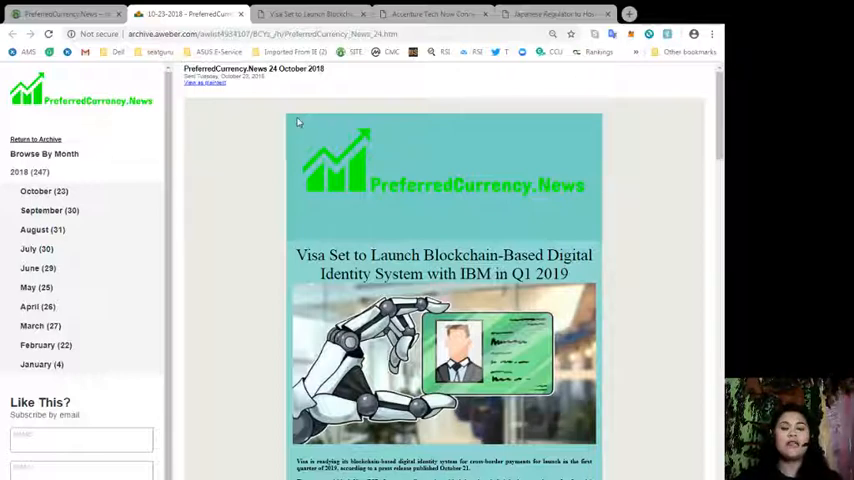
Scroll the archived issue past the Visa lead to the Accenture and Japanese regulator stories
{"action": "scroll", "scroll_direction": "down", "scroll_amount": 3}
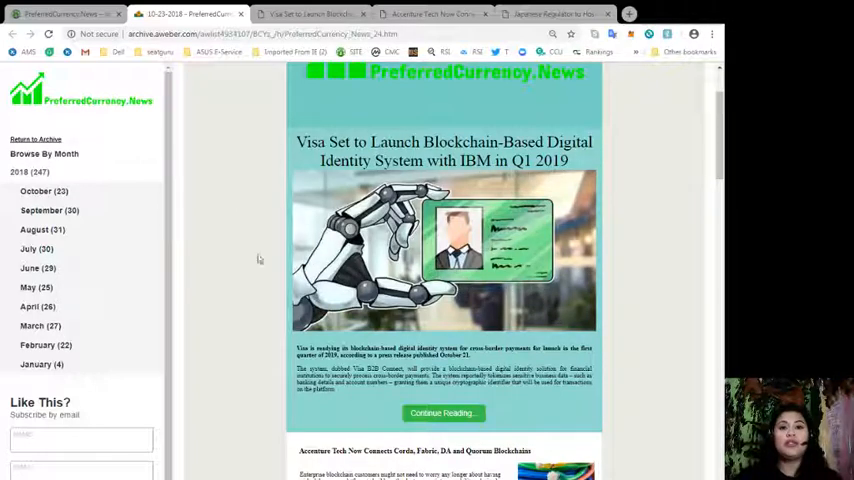
{"action": "mouse_move", "coordinate": [208, 250]}
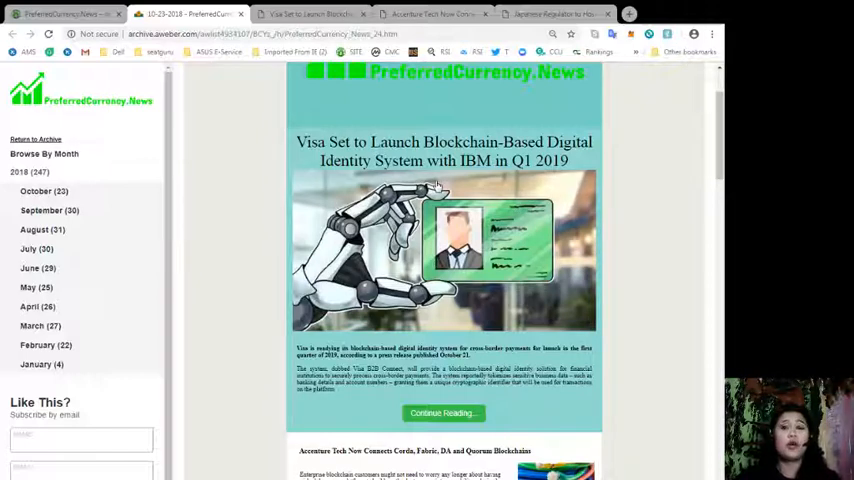
{"action": "scroll", "scroll_direction": "down", "scroll_amount": 3}
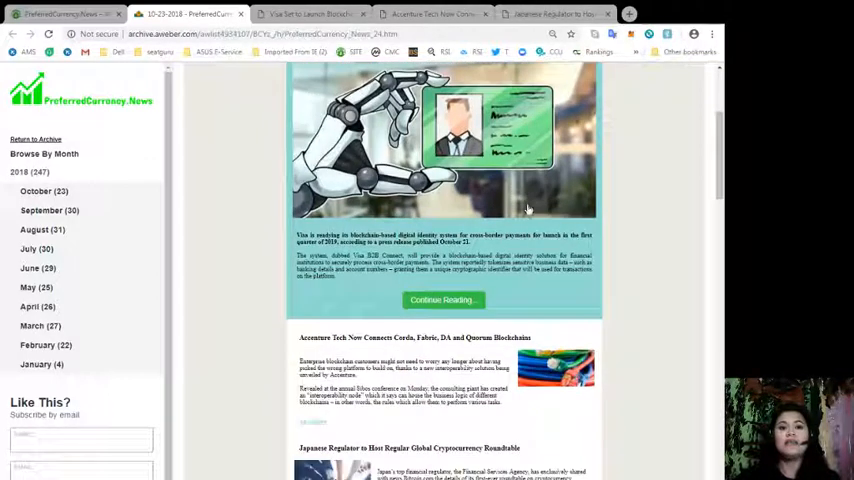
{"action": "scroll", "scroll_direction": "down", "scroll_amount": 3}
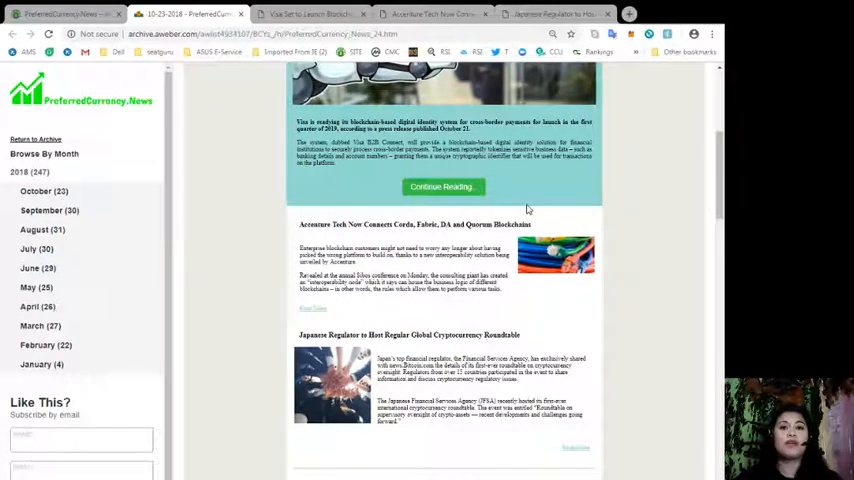
{"action": "scroll", "scroll_direction": "down", "scroll_amount": 3}
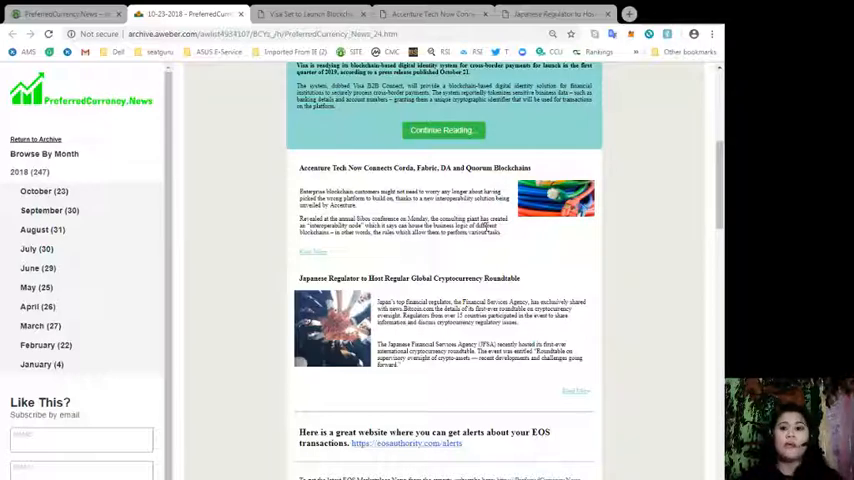
{"action": "scroll", "scroll_direction": "up", "scroll_amount": 3}
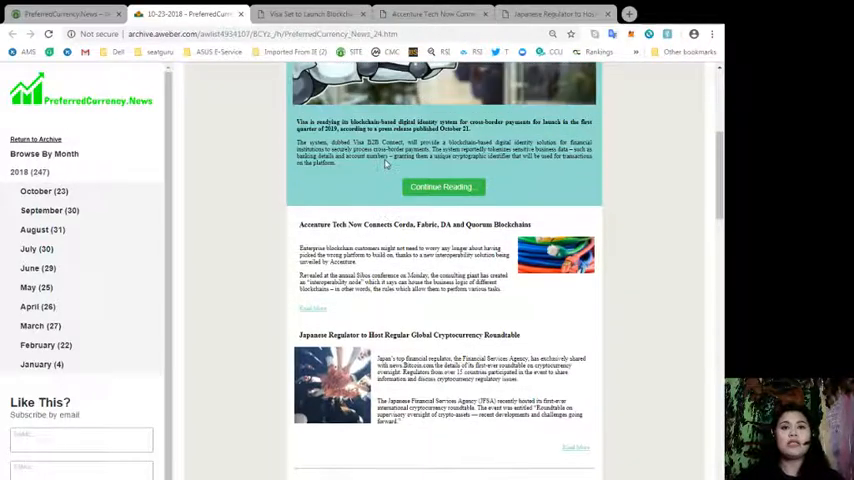
Scroll past the EOS alerts and promotions down to Donald's Research List and its Open Spreadsheet button
{"action": "scroll", "scroll_direction": "down", "scroll_amount": 3}
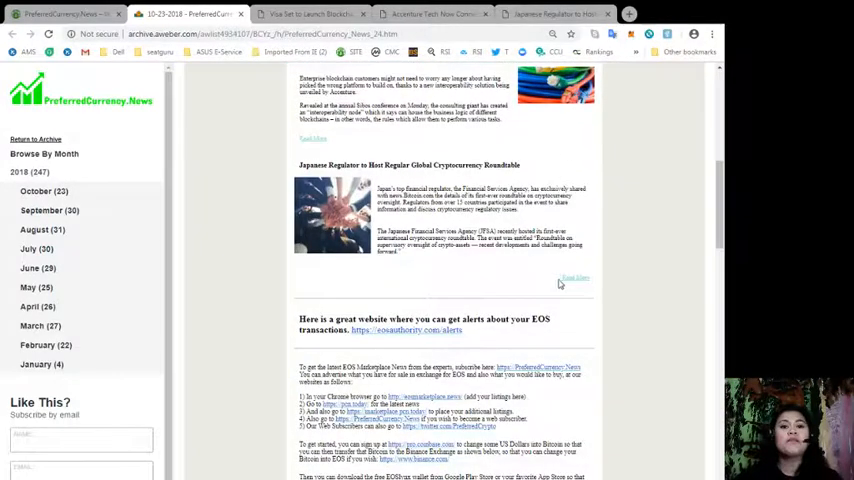
{"action": "scroll", "scroll_direction": "down", "scroll_amount": 3}
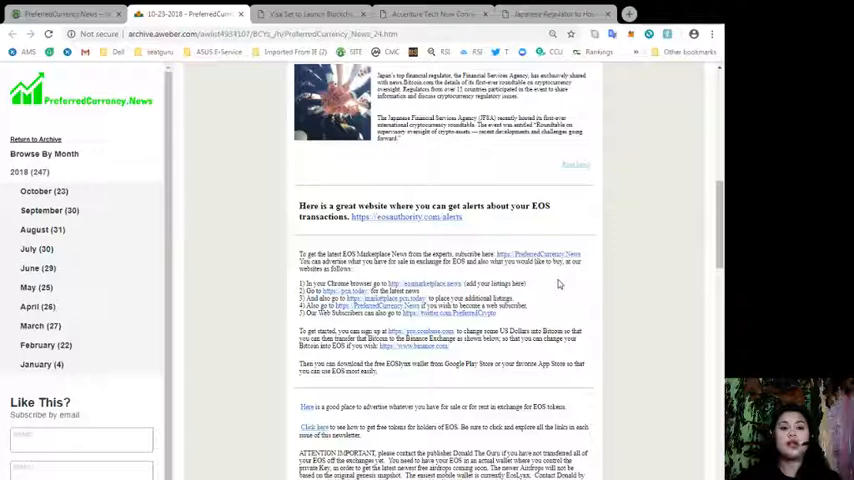
{"action": "scroll", "scroll_direction": "down", "scroll_amount": 3}
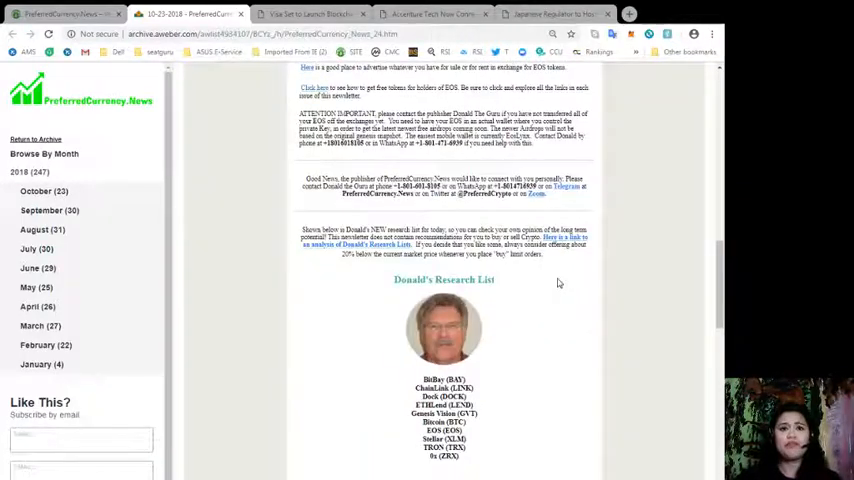
{"action": "scroll", "scroll_direction": "up", "scroll_amount": 3}
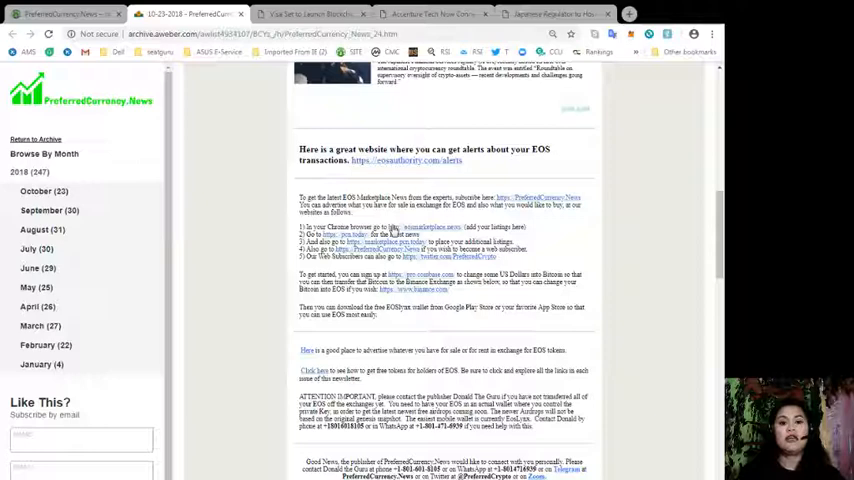
{"action": "scroll", "scroll_direction": "down", "scroll_amount": 3}
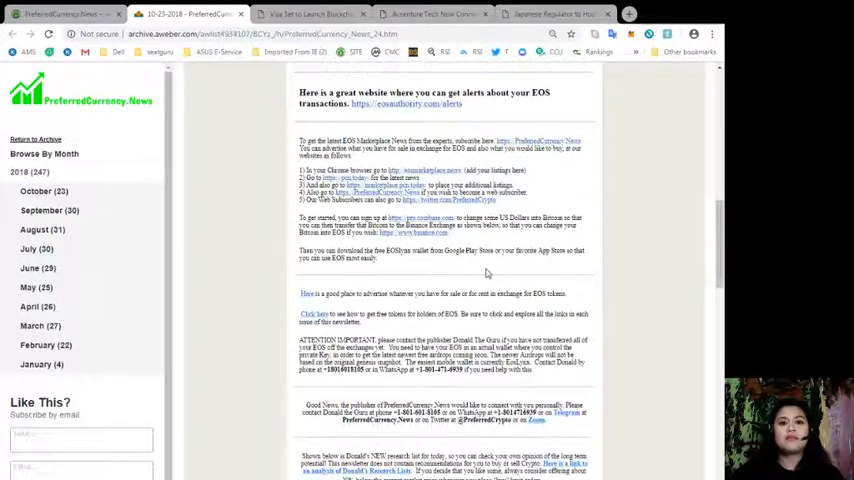
{"action": "scroll", "scroll_direction": "down", "scroll_amount": 3}
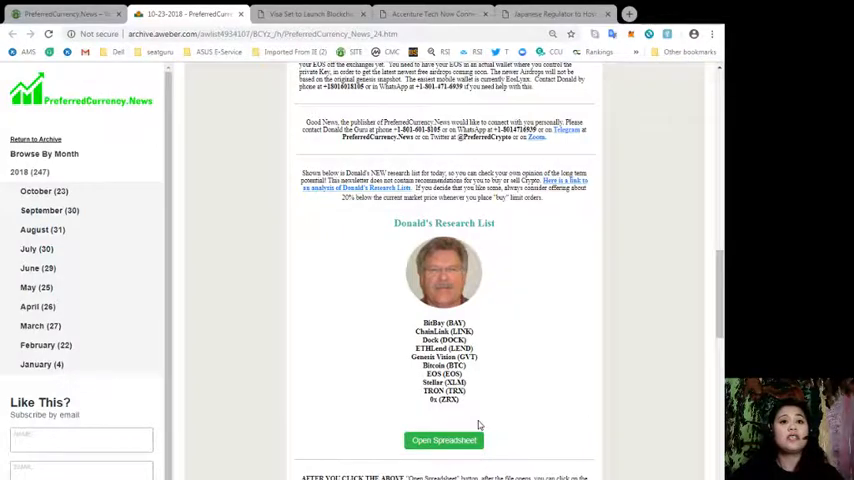
{"action": "scroll", "scroll_direction": "down", "scroll_amount": 3}
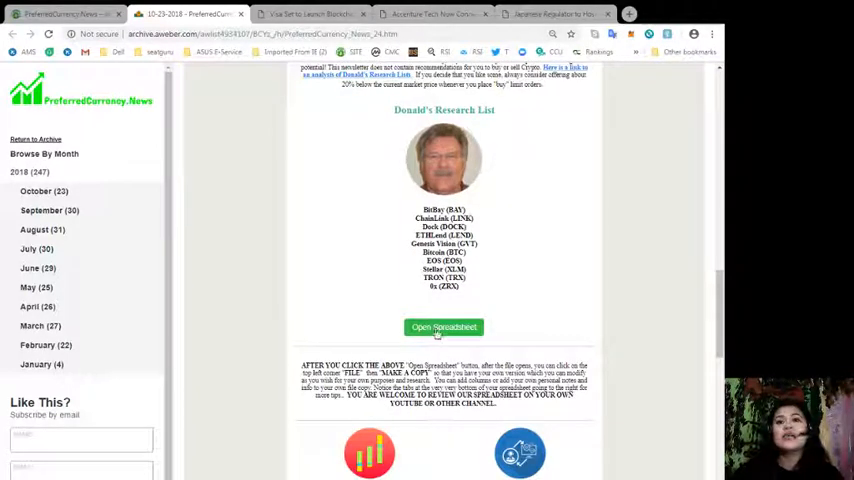
Open Donald's Research List spreadsheet in Google Sheets, listing coins from Bitcoin (BTC)
{"action": "left_click", "coordinate": [444, 328]}
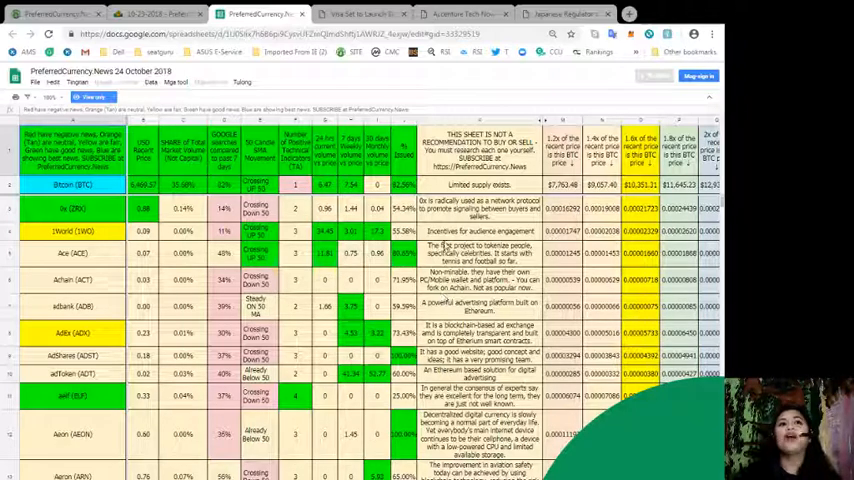
Return to the newsletter issue tab and scroll back up toward its top
{"action": "left_click", "coordinate": [150, 12]}
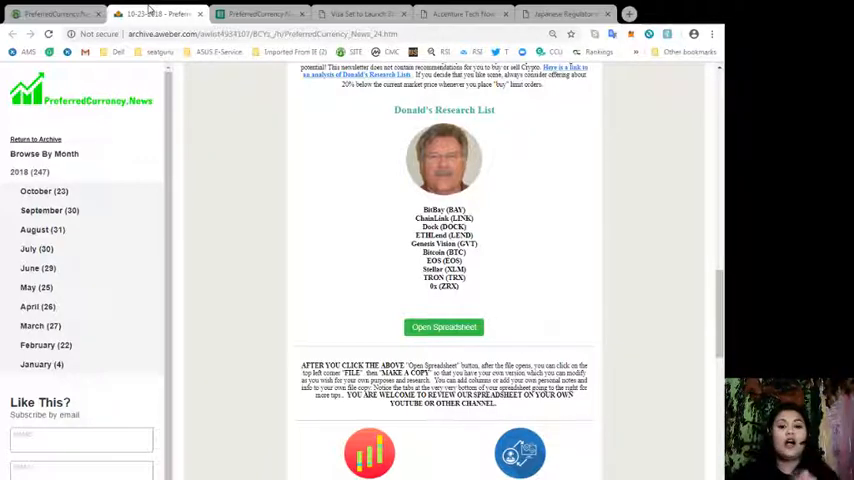
{"action": "mouse_move", "coordinate": [264, 172]}
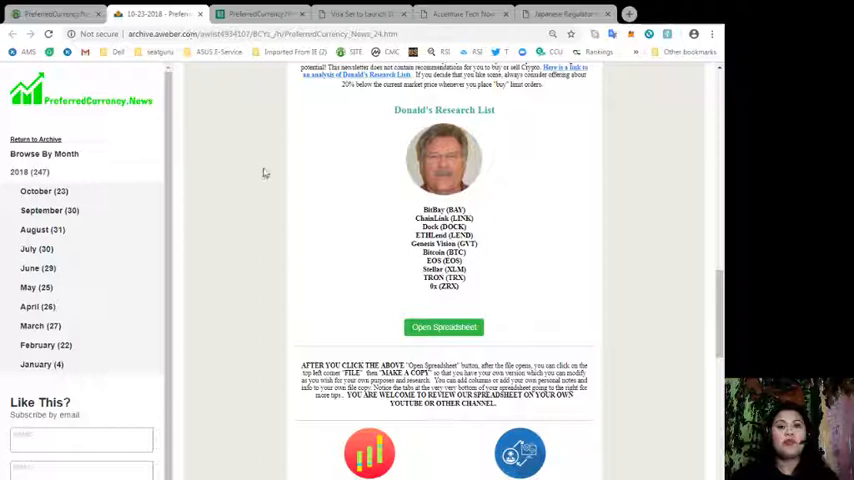
{"action": "scroll", "scroll_direction": "up", "scroll_amount": 3}
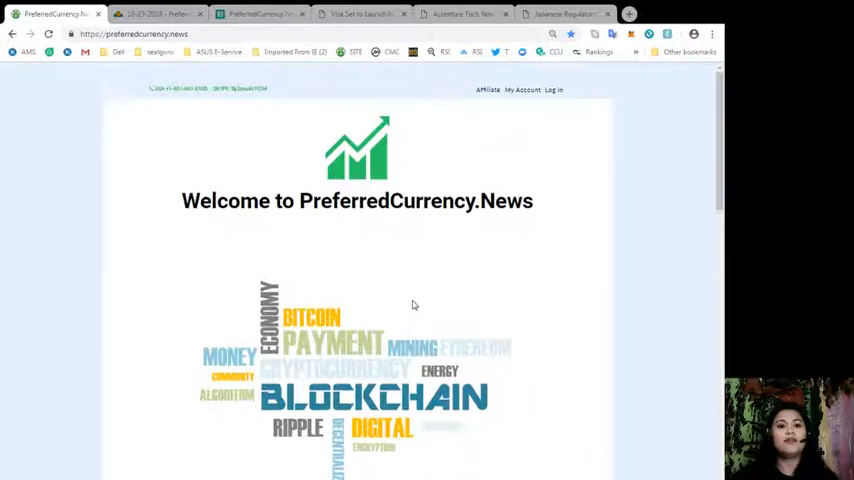
{"action": "scroll", "scroll_direction": "down", "scroll_amount": 3}
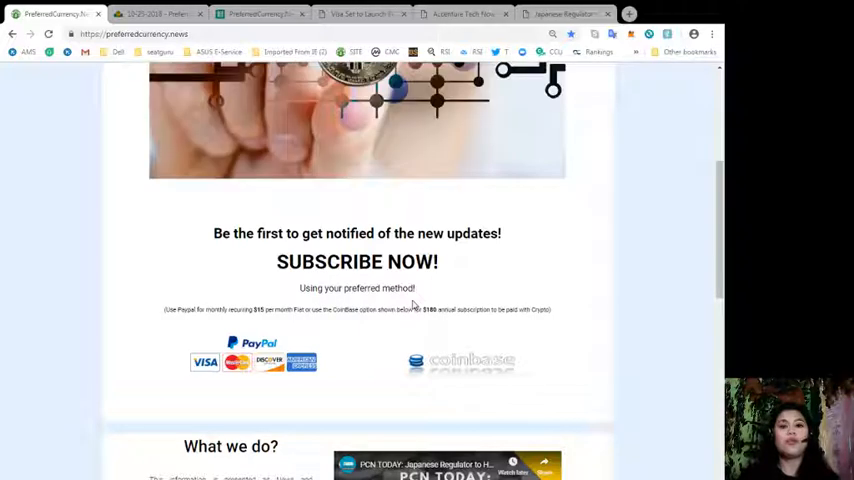
{"action": "scroll", "scroll_direction": "up", "scroll_amount": 3}
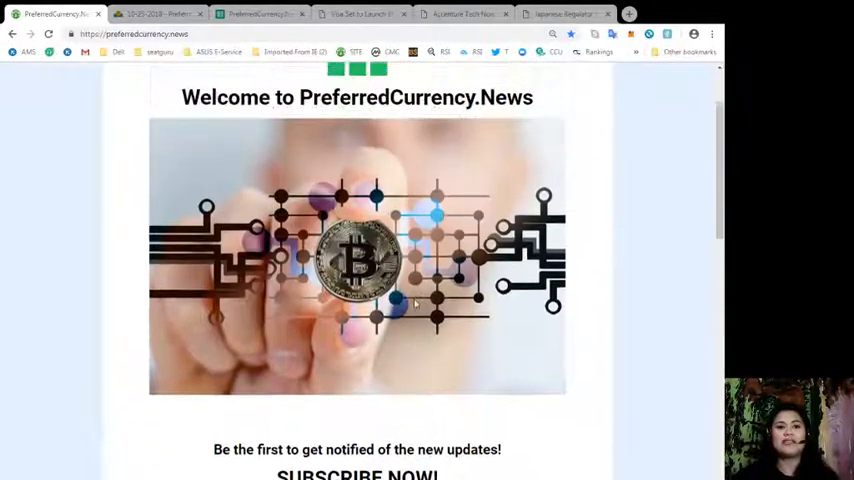
{"action": "scroll", "scroll_direction": "up", "scroll_amount": 3}
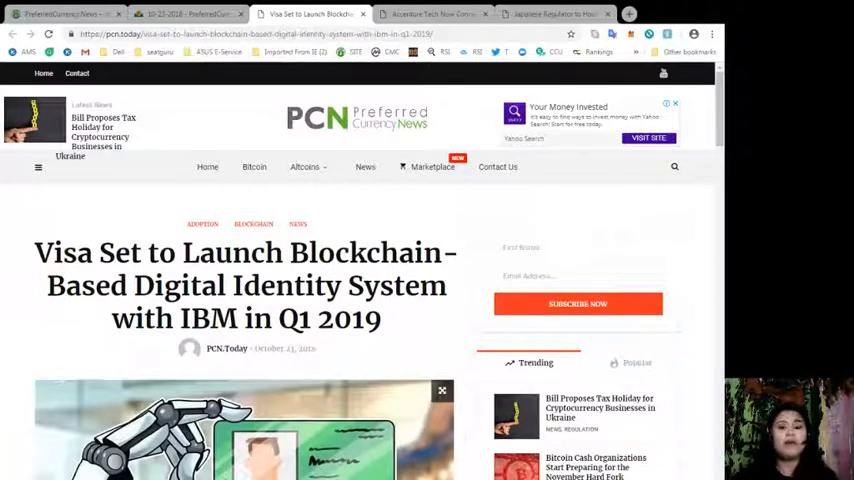
{"action": "scroll", "scroll_direction": "down", "scroll_amount": 3}
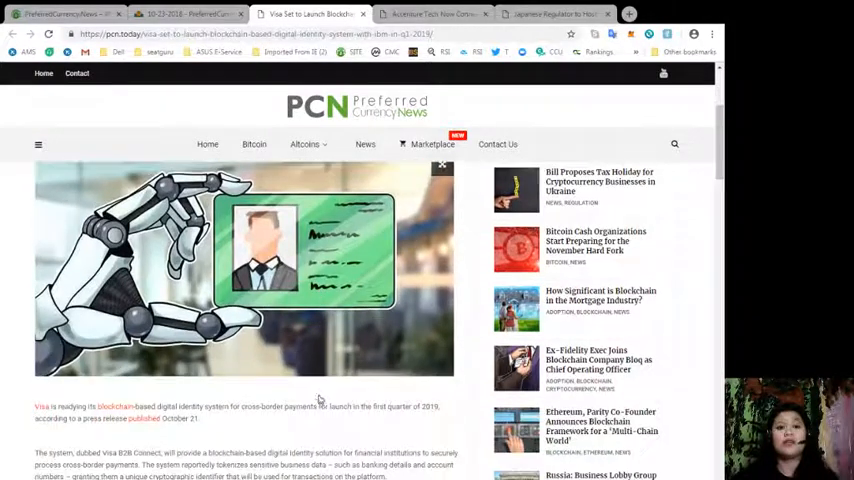
{"action": "scroll", "scroll_direction": "down", "scroll_amount": 3}
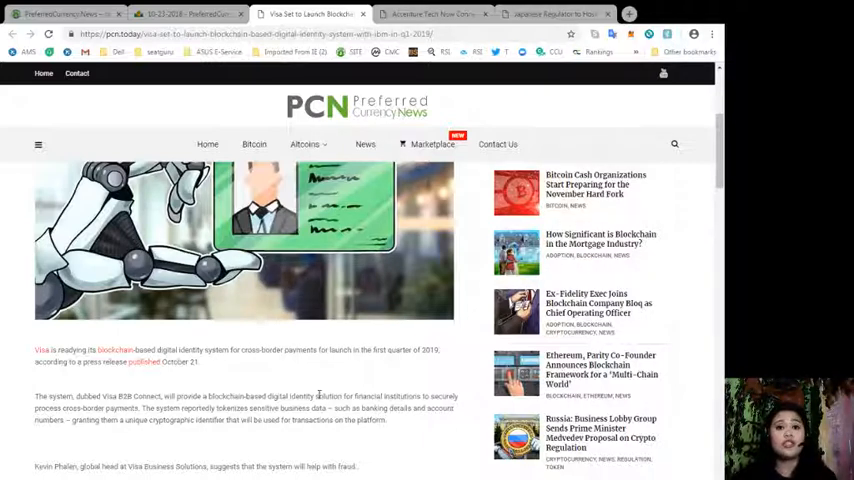
{"action": "scroll", "scroll_direction": "down", "scroll_amount": 3}
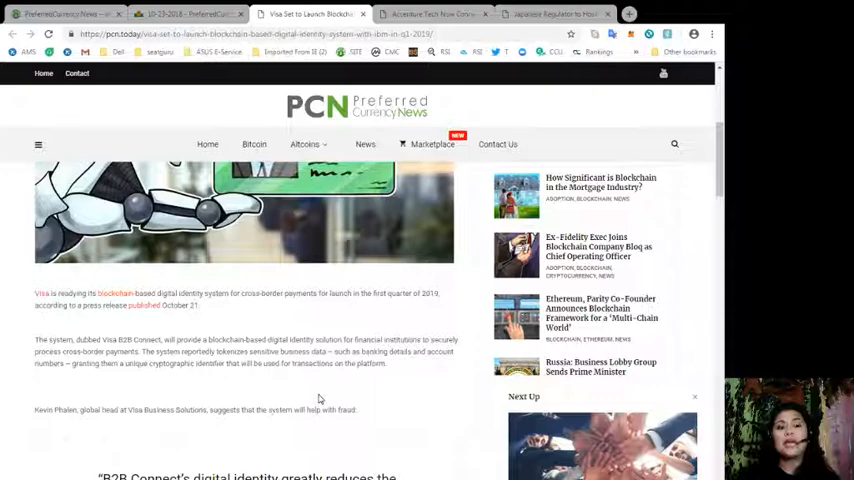
{"action": "scroll", "scroll_direction": "down", "scroll_amount": 3}
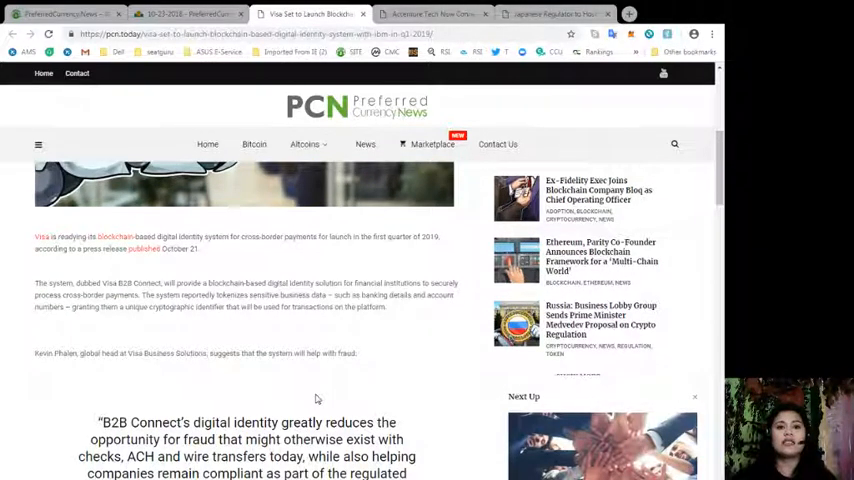
{"action": "scroll", "scroll_direction": "down", "scroll_amount": 3}
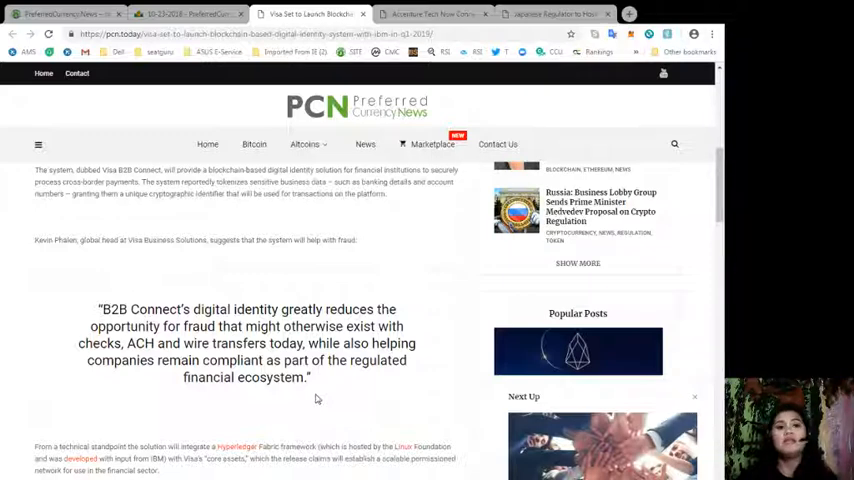
{"action": "scroll", "scroll_direction": "down", "scroll_amount": 3}
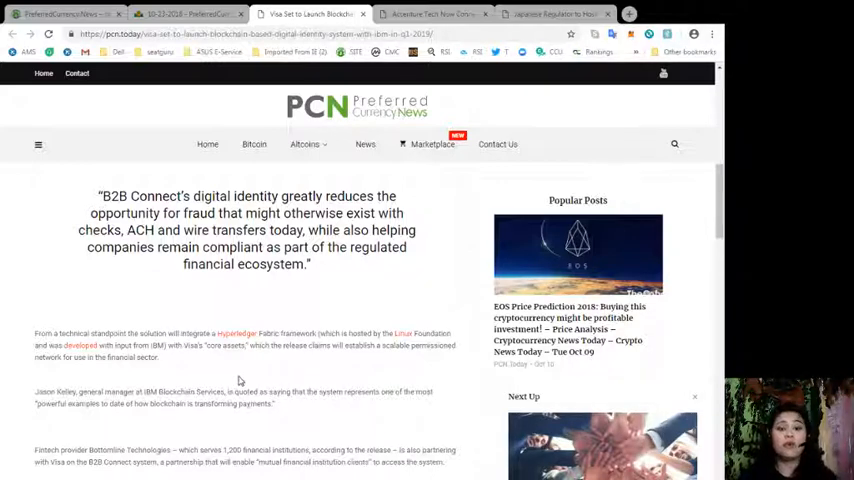
{"action": "scroll", "scroll_direction": "down", "scroll_amount": 3}
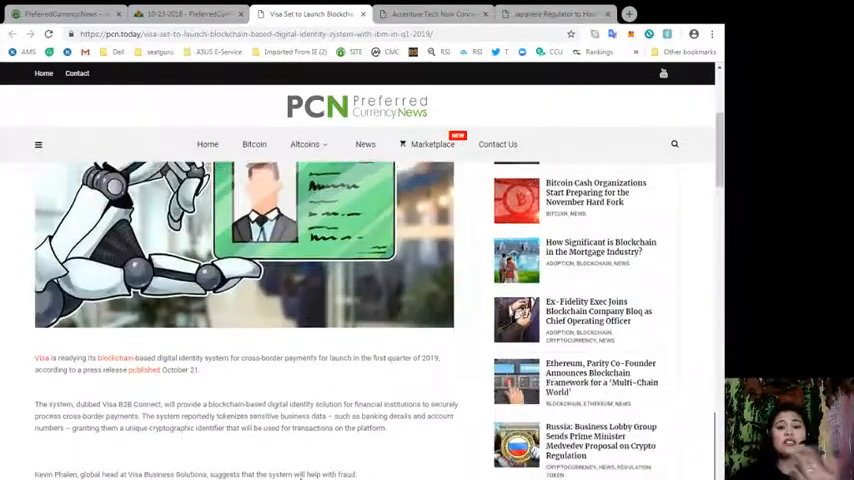
{"action": "scroll", "scroll_direction": "up", "scroll_amount": 3}
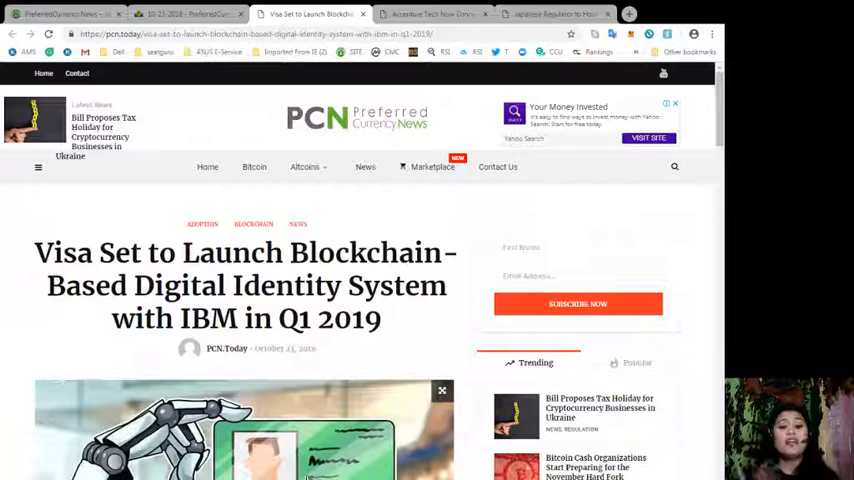
Switch to the PCN.Today Accenture article connecting Corda, Fabric, DA and Quorum blockchains
{"action": "left_click", "coordinate": [430, 14]}
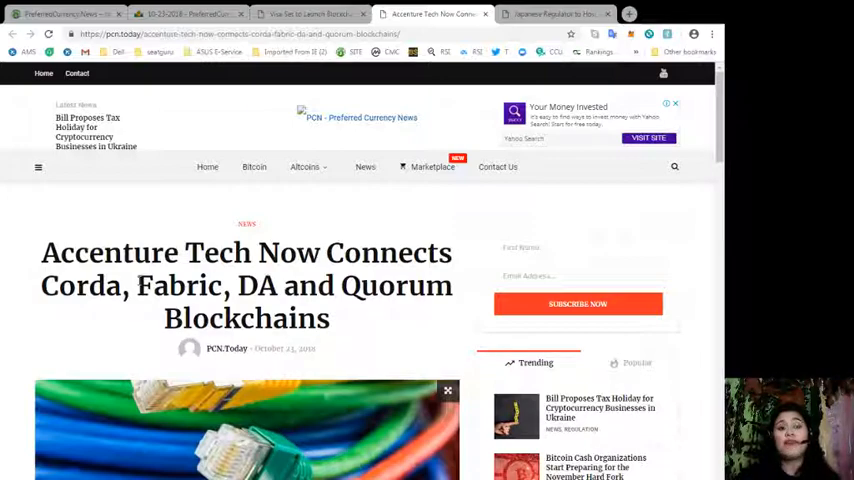
{"action": "scroll", "scroll_direction": "down", "scroll_amount": 3}
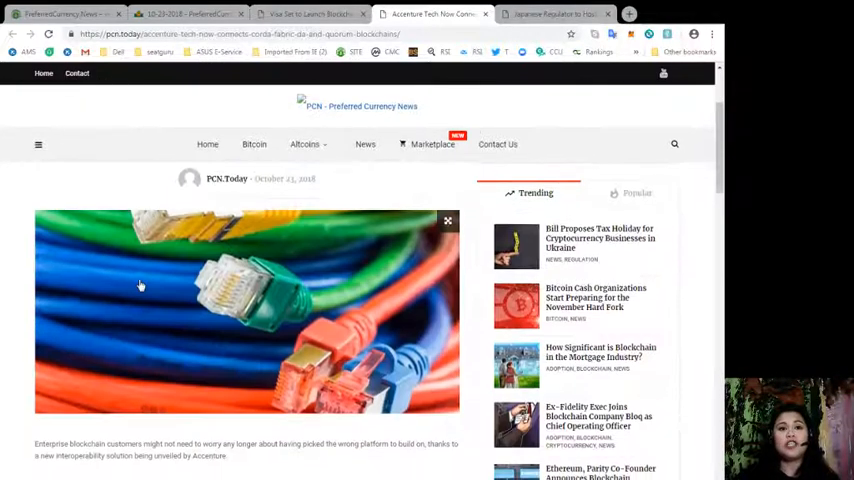
{"action": "scroll", "scroll_direction": "down", "scroll_amount": 3}
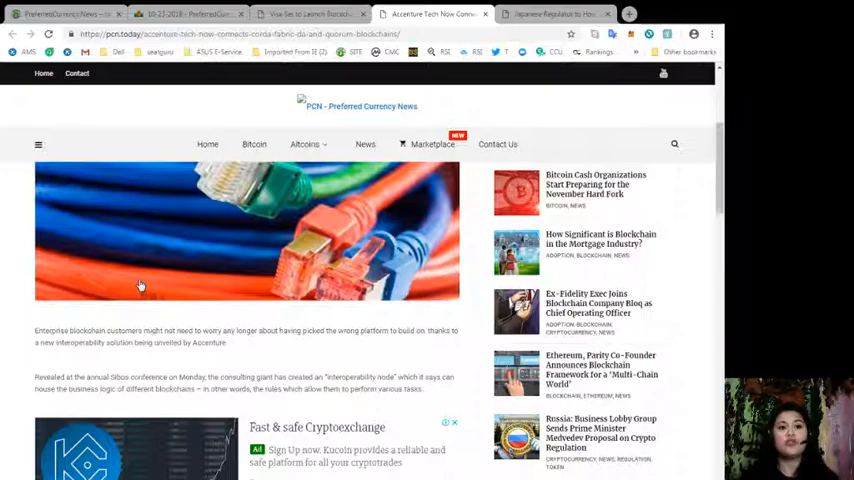
{"action": "scroll", "scroll_direction": "down", "scroll_amount": 3}
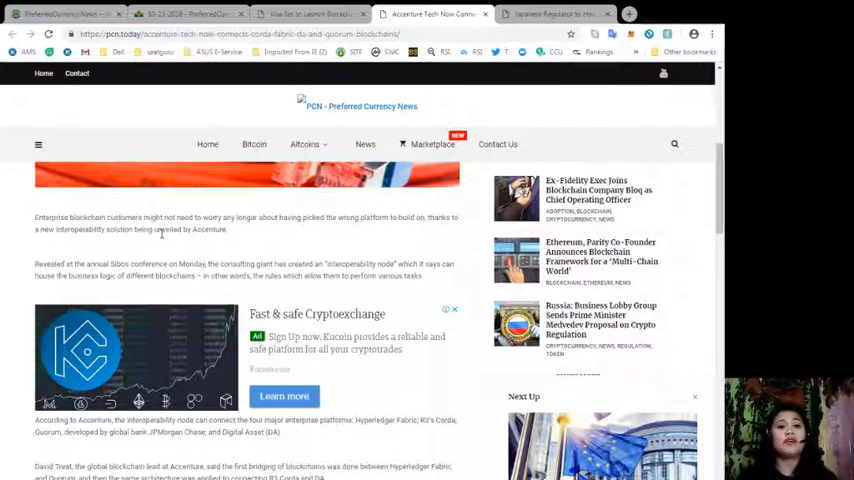
{"action": "scroll", "scroll_direction": "down", "scroll_amount": 3}
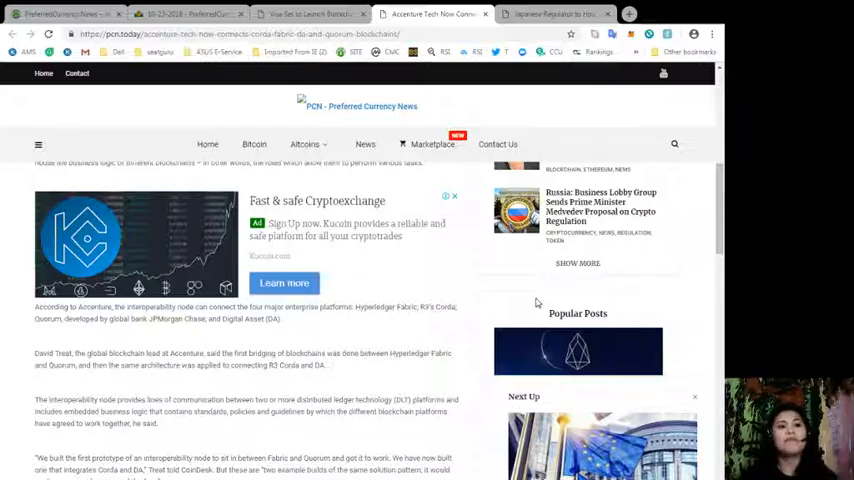
{"action": "scroll", "scroll_direction": "down", "scroll_amount": 3}
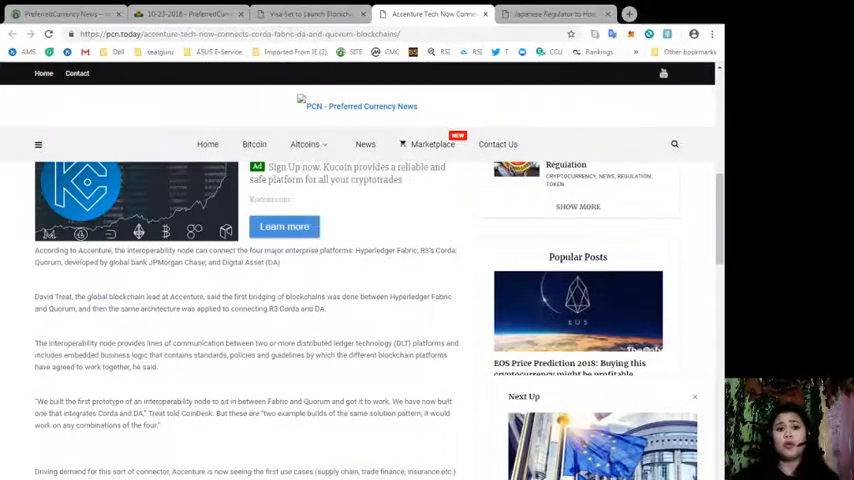
Read down the Accenture article through its 'Accounting for differences' section
{"action": "scroll", "scroll_direction": "down", "scroll_amount": 3}
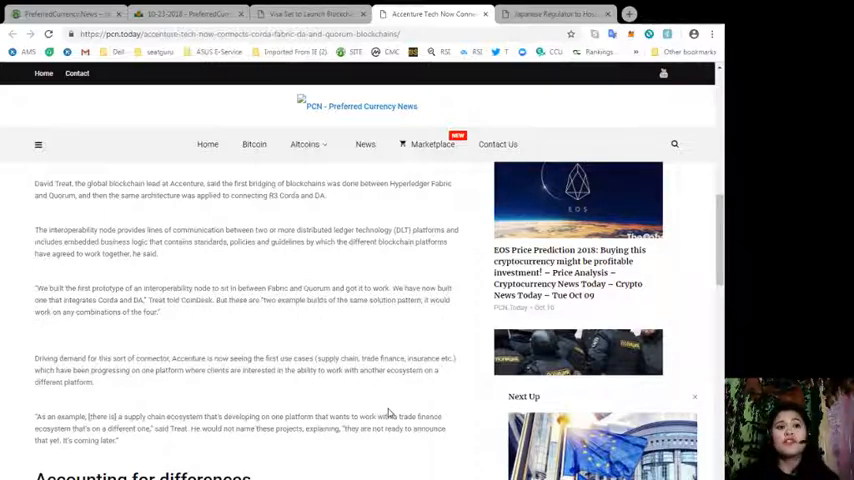
{"action": "scroll", "scroll_direction": "down", "scroll_amount": 3}
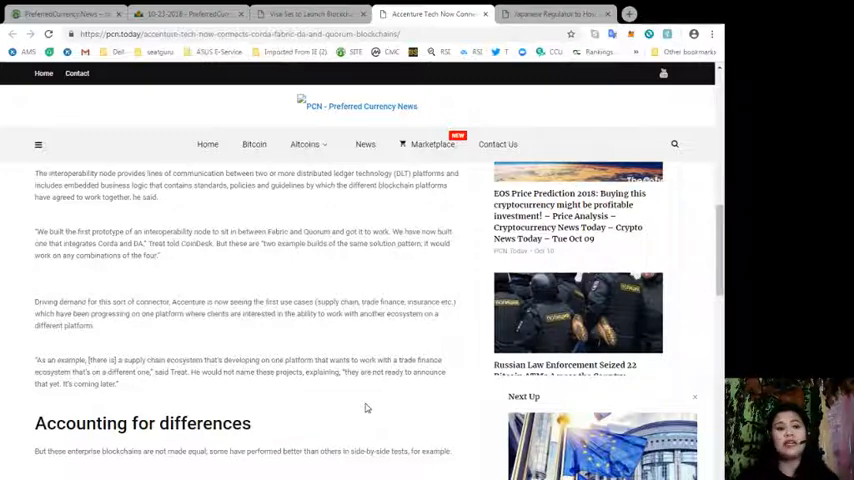
{"action": "scroll", "scroll_direction": "down", "scroll_amount": 3}
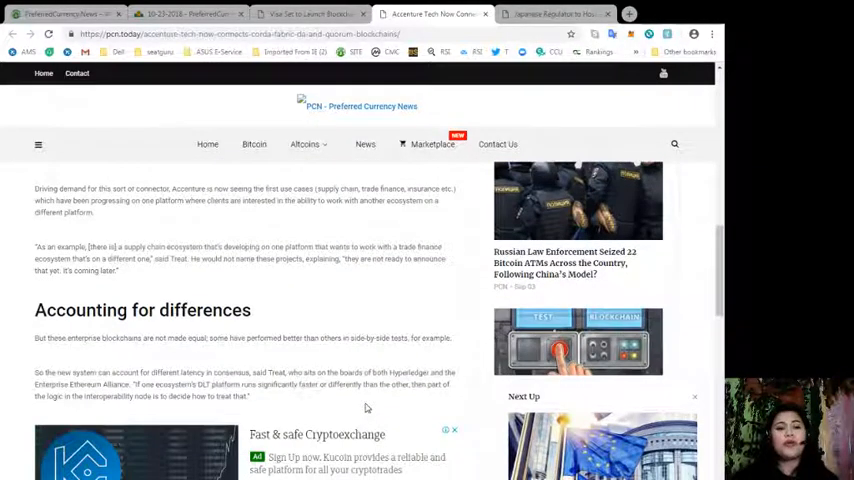
{"action": "scroll", "scroll_direction": "down", "scroll_amount": 3}
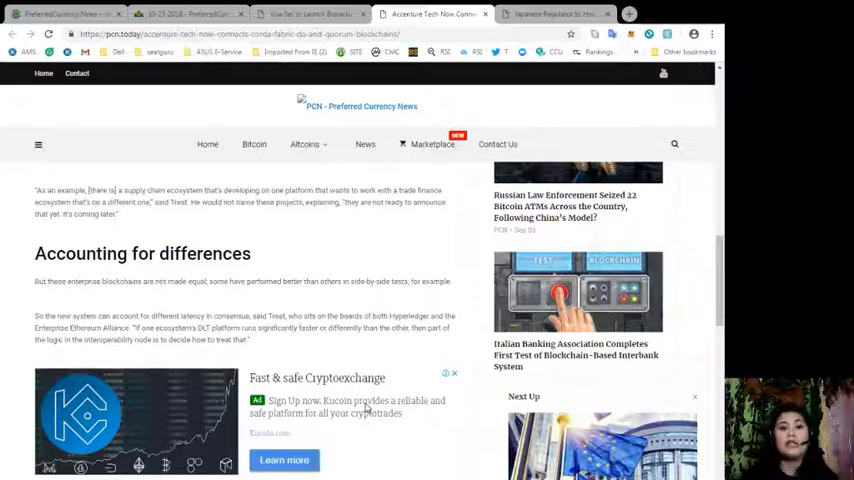
{"action": "scroll", "scroll_direction": "down", "scroll_amount": 3}
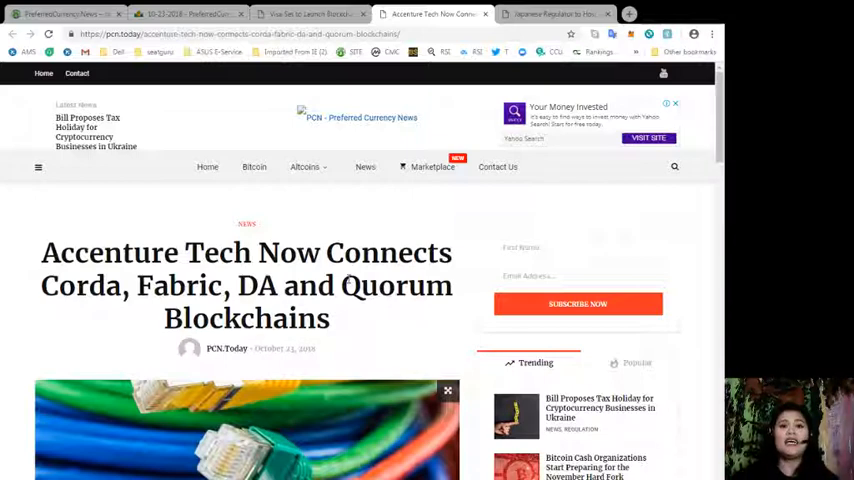
Switch to the Japanese regulator article and read down through 'Crypto Roundtable for Global Regulators'
{"action": "left_click", "coordinate": [556, 12]}
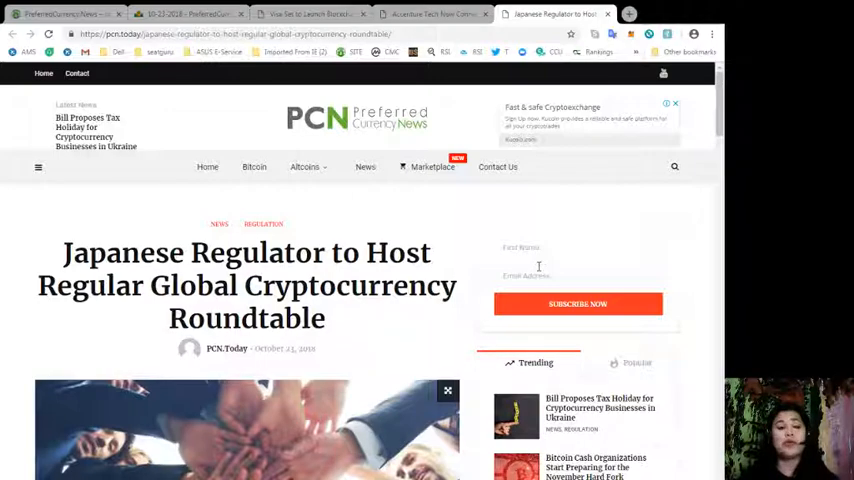
{"action": "scroll", "scroll_direction": "down", "scroll_amount": 3}
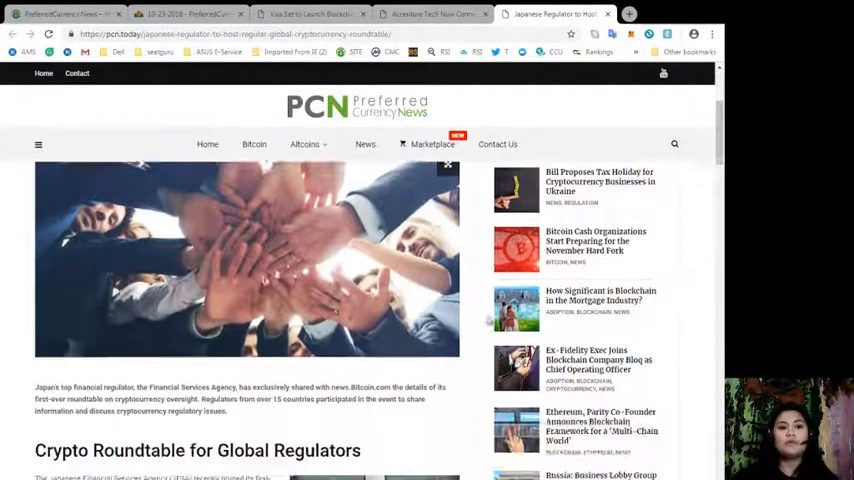
{"action": "scroll", "scroll_direction": "down", "scroll_amount": 3}
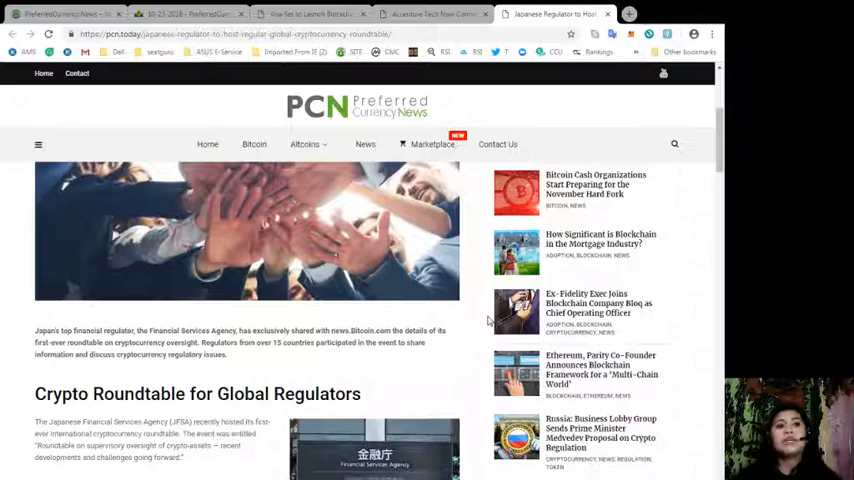
{"action": "scroll", "scroll_direction": "down", "scroll_amount": 3}
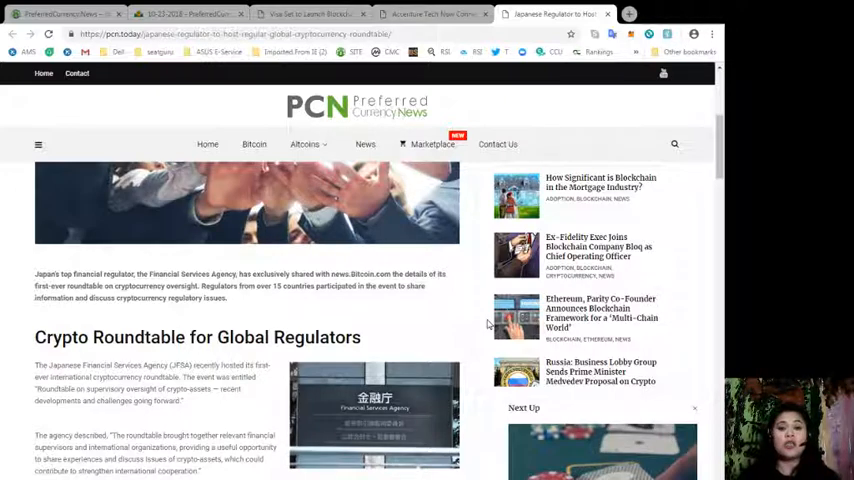
{"action": "scroll", "scroll_direction": "down", "scroll_amount": 3}
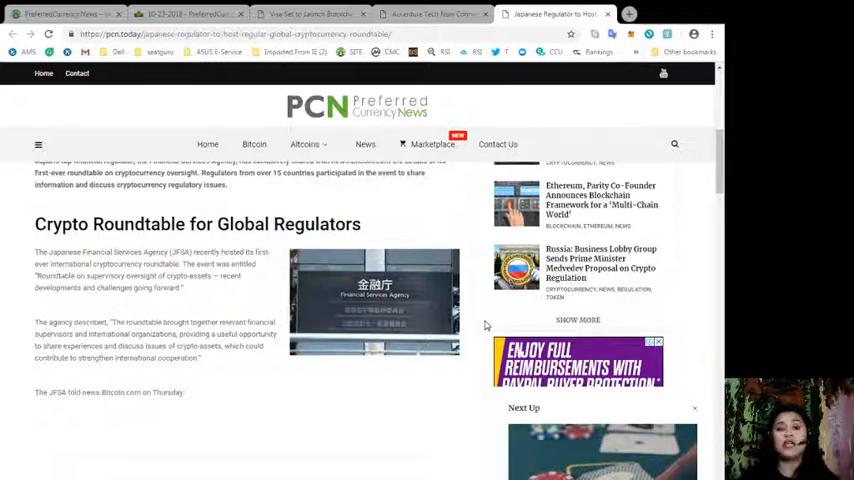
{"action": "scroll", "scroll_direction": "down", "scroll_amount": 3}
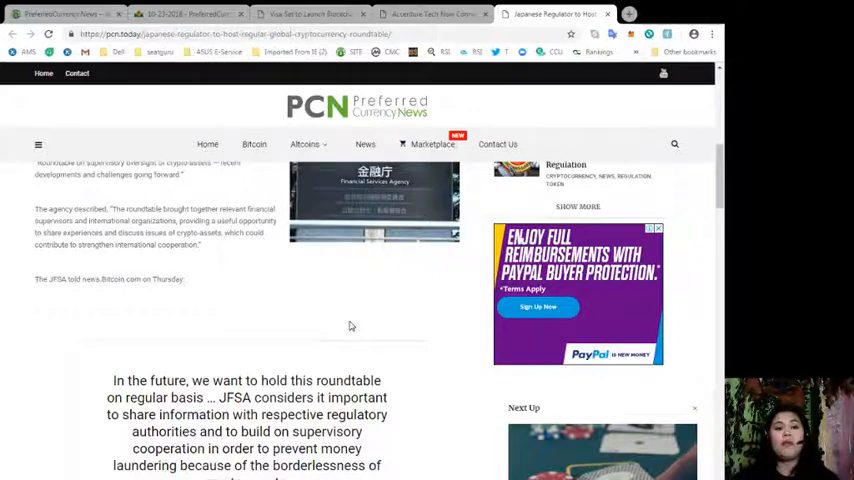
Read past the JFSA roundtable quote to the 'Sharing Information With Over 15 Countries' heading
{"action": "scroll", "scroll_direction": "down", "scroll_amount": 3}
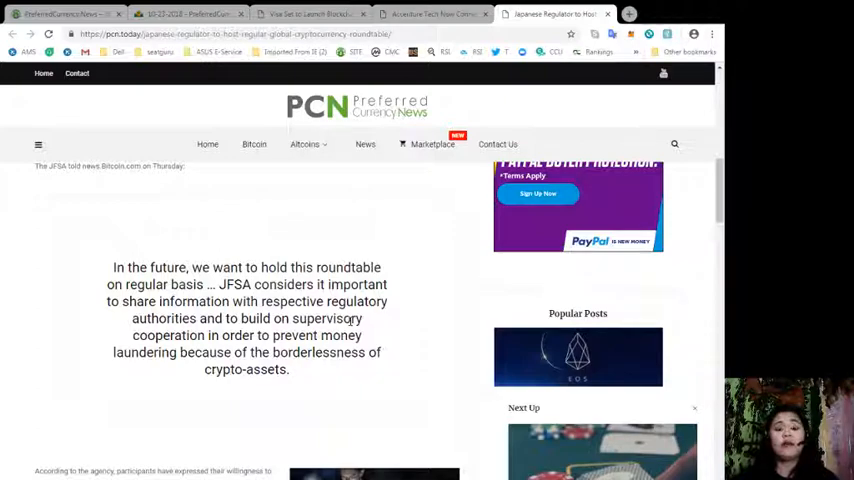
{"action": "scroll", "scroll_direction": "down", "scroll_amount": 3}
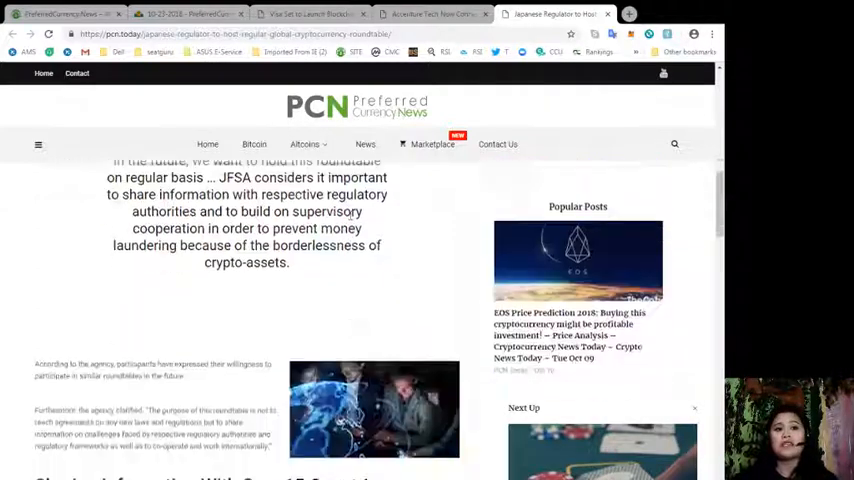
{"action": "scroll", "scroll_direction": "down", "scroll_amount": 3}
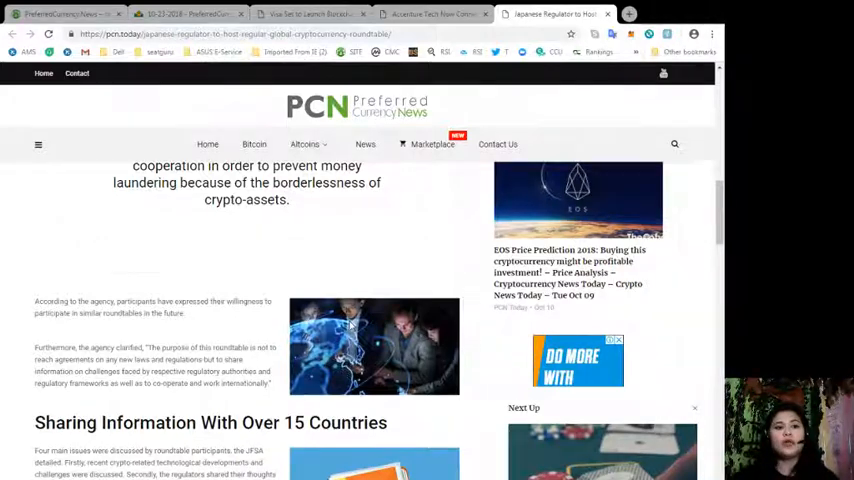
Read the 'Sharing Information' section down to the quote about over 15 countries' supervisors participating
{"action": "scroll", "scroll_direction": "down", "scroll_amount": 3}
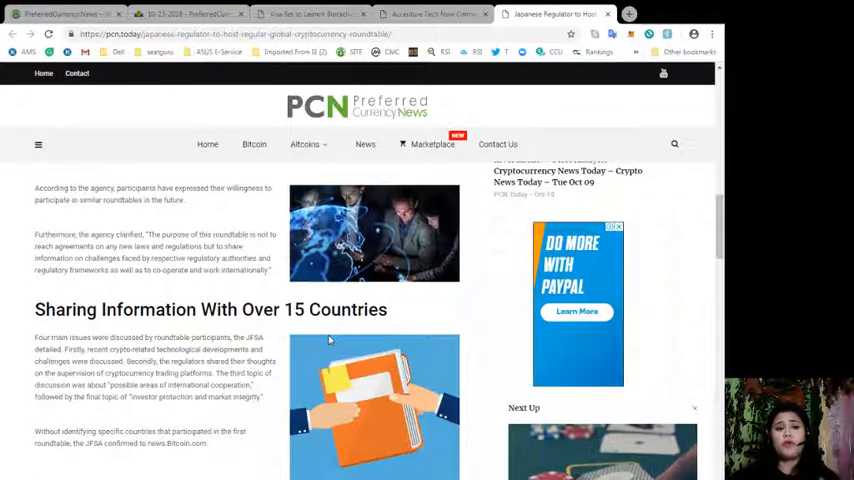
{"action": "scroll", "scroll_direction": "down", "scroll_amount": 3}
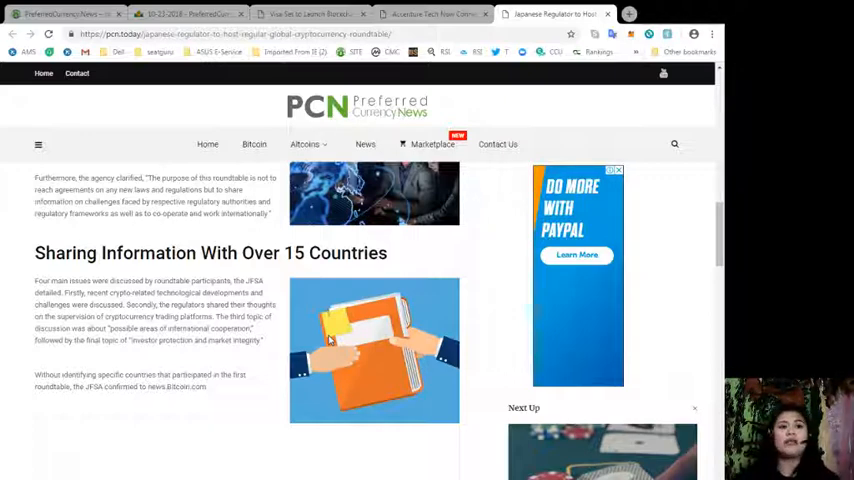
{"action": "scroll", "scroll_direction": "down", "scroll_amount": 3}
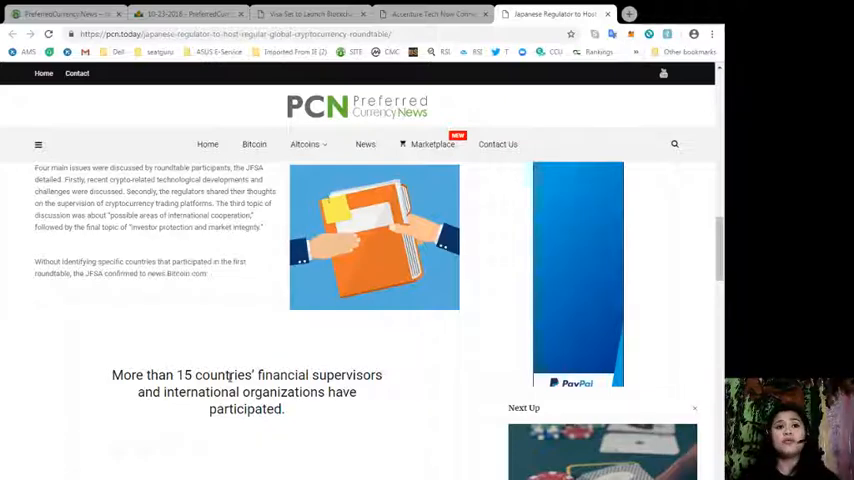
{"action": "scroll", "scroll_direction": "down", "scroll_amount": 3}
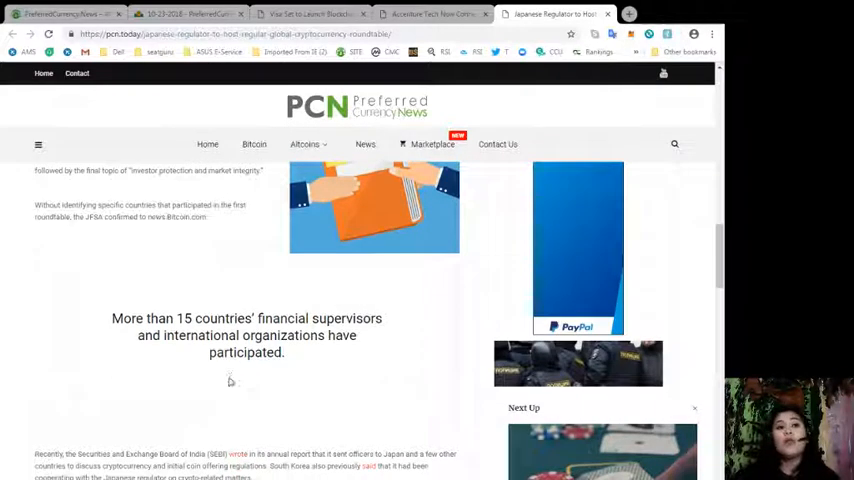
Read down through the Regular Study Group Meetings section and tags, then back to the Crypto Roundtable section
{"action": "scroll", "scroll_direction": "down", "scroll_amount": 3}
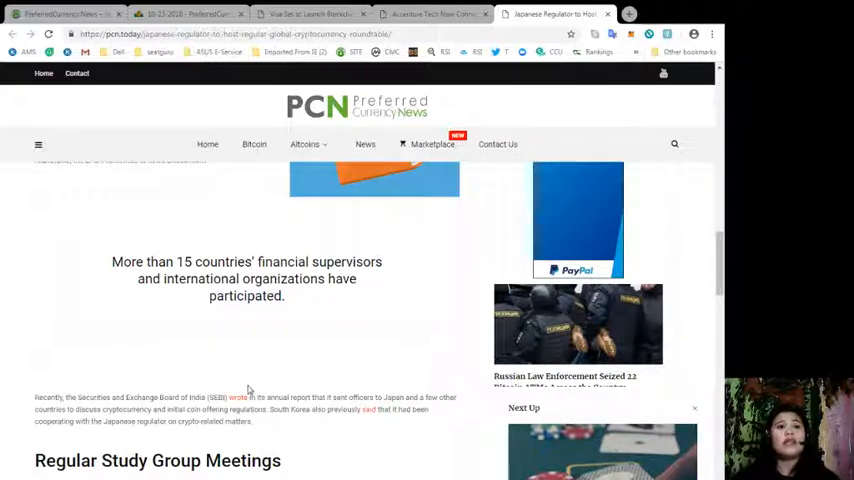
{"action": "mouse_move", "coordinate": [302, 296]}
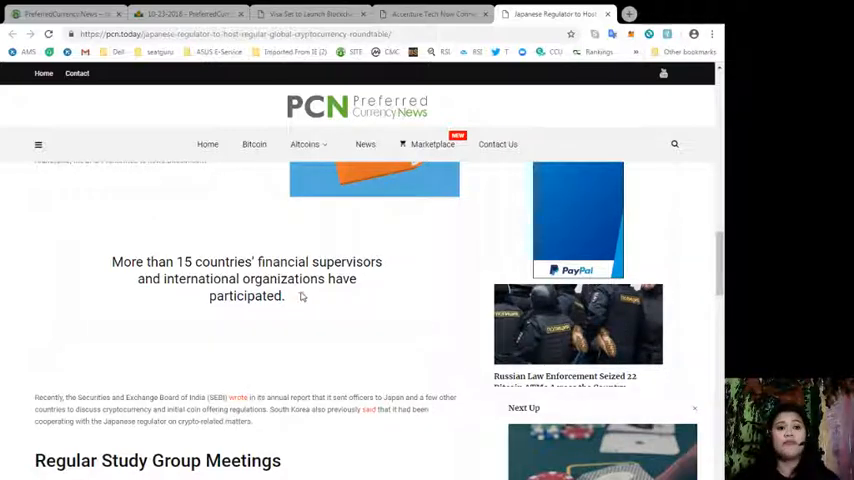
{"action": "scroll", "scroll_direction": "down", "scroll_amount": 3}
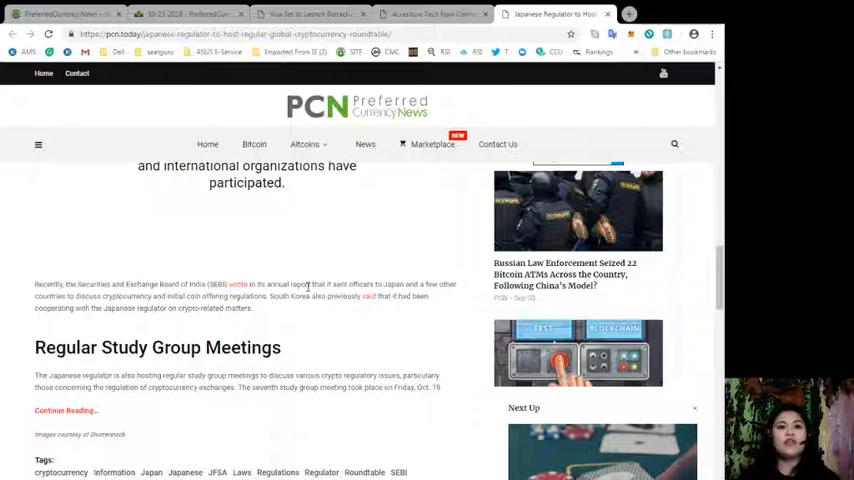
{"action": "mouse_move", "coordinate": [480, 8]}
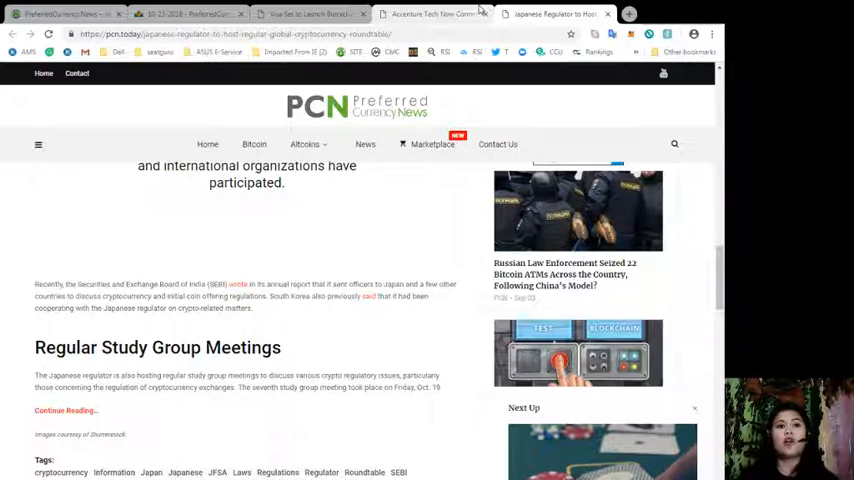
{"action": "mouse_move", "coordinate": [468, 96]}
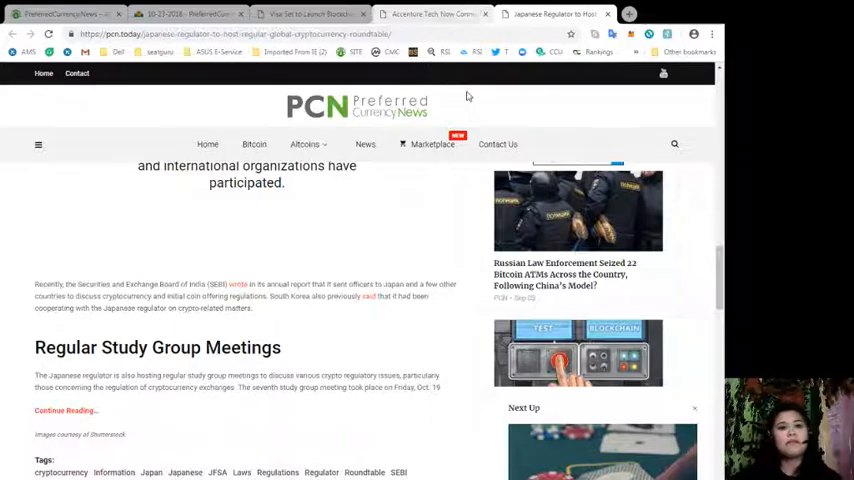
{"action": "scroll", "scroll_direction": "down", "scroll_amount": 3}
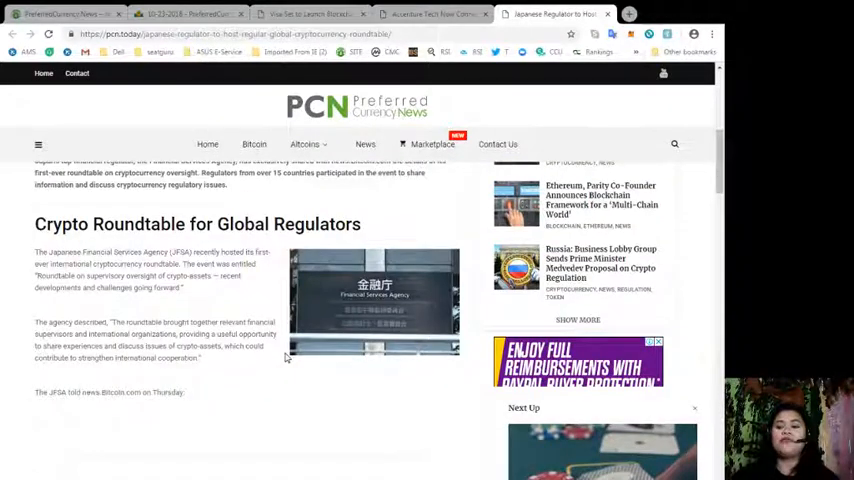
Return to the regulator article headline, revisit the Accenture article, then land on the PreferredCurrency.News welcome page
{"action": "scroll", "scroll_direction": "up", "scroll_amount": 3}
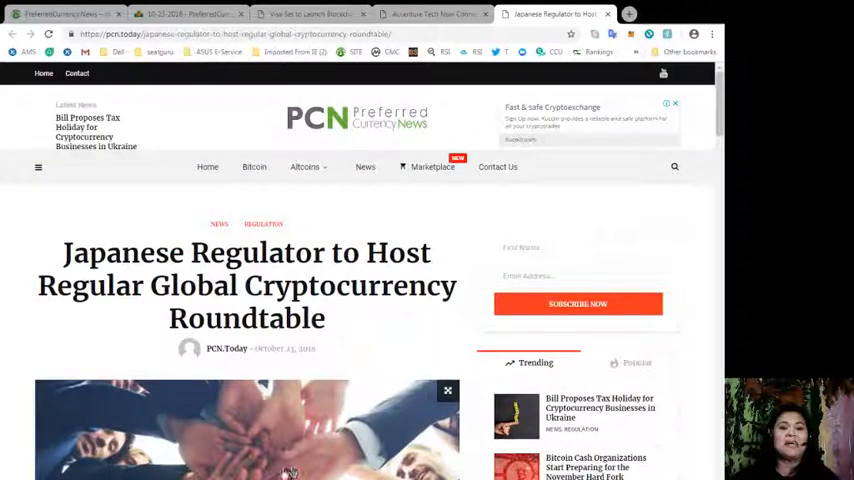
{"action": "left_click", "coordinate": [430, 12]}
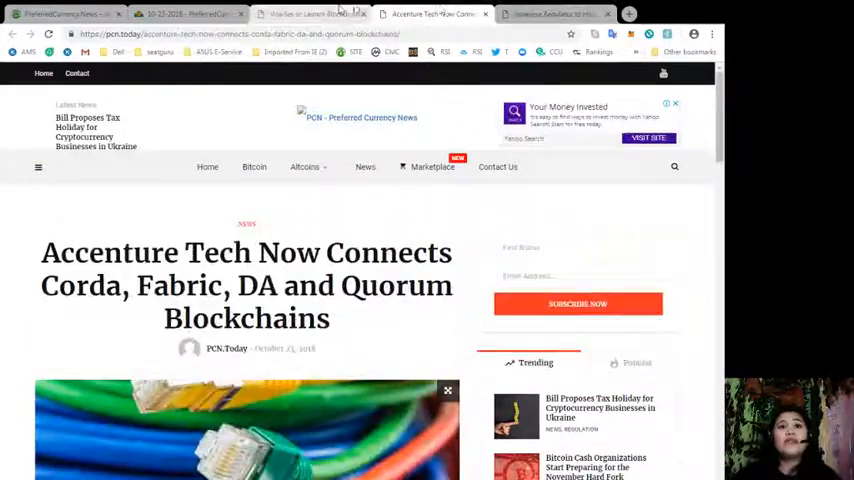
{"action": "left_click", "coordinate": [60, 12]}
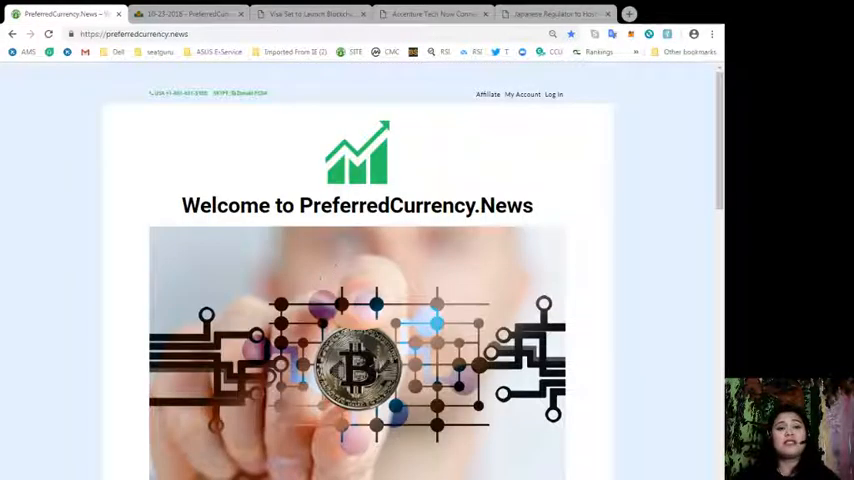
{"action": "mouse_move", "coordinate": [336, 268]}
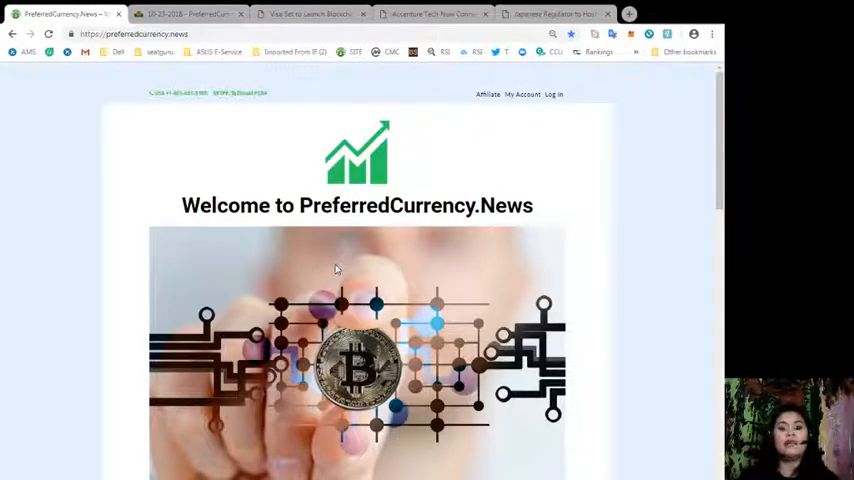